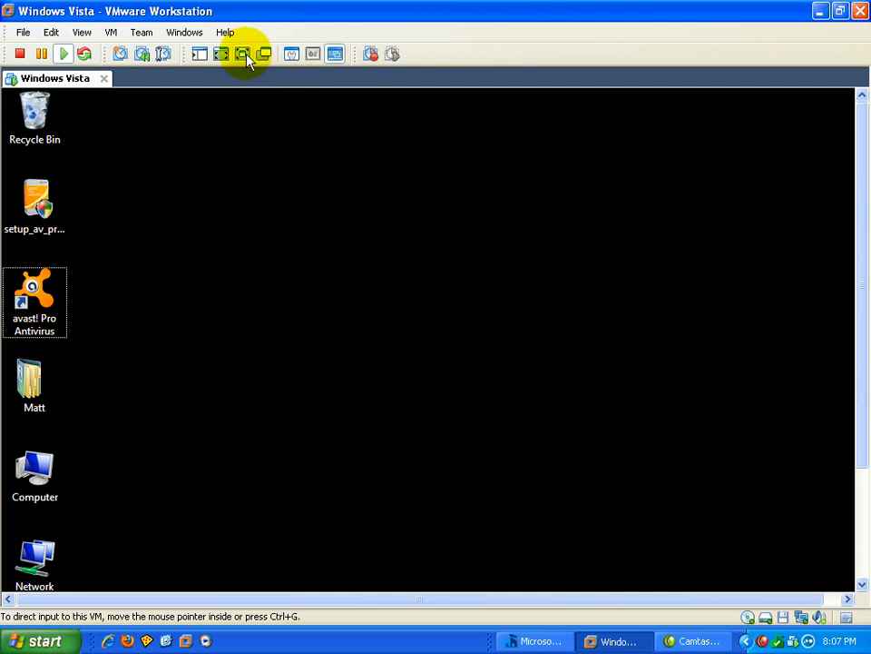
Step: Switch the Vista virtual machine to full screen and select the avast! Pro Antivirus desktop icon
{"action": "left_click", "coordinate": [245, 54]}
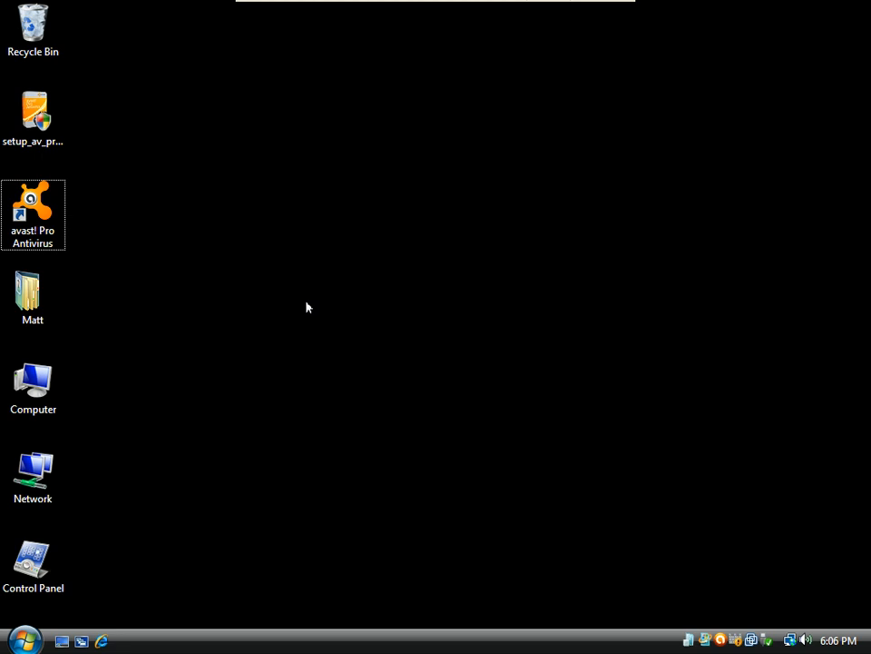
{"action": "mouse_move", "coordinate": [409, 300]}
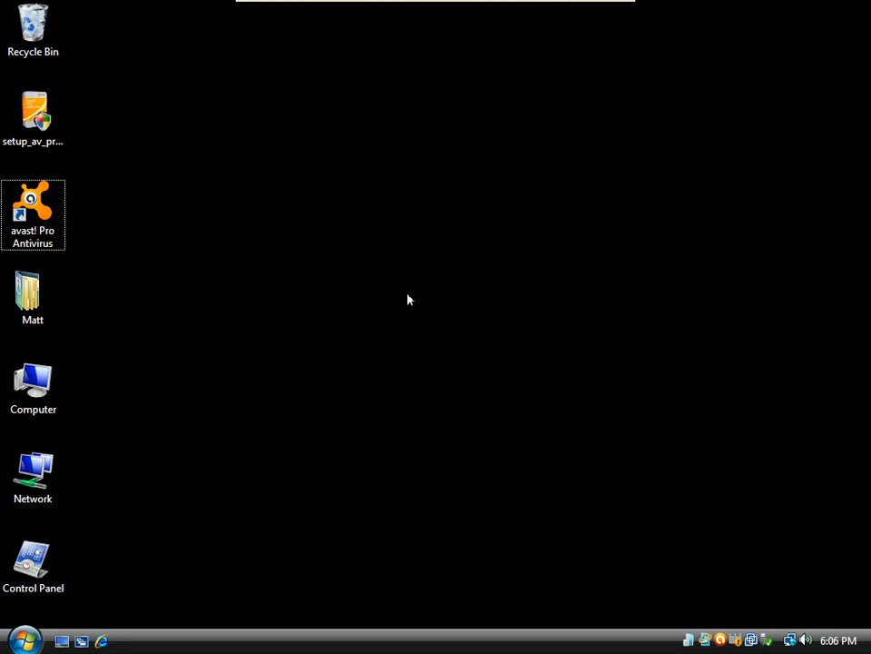
{"action": "mouse_move", "coordinate": [203, 292]}
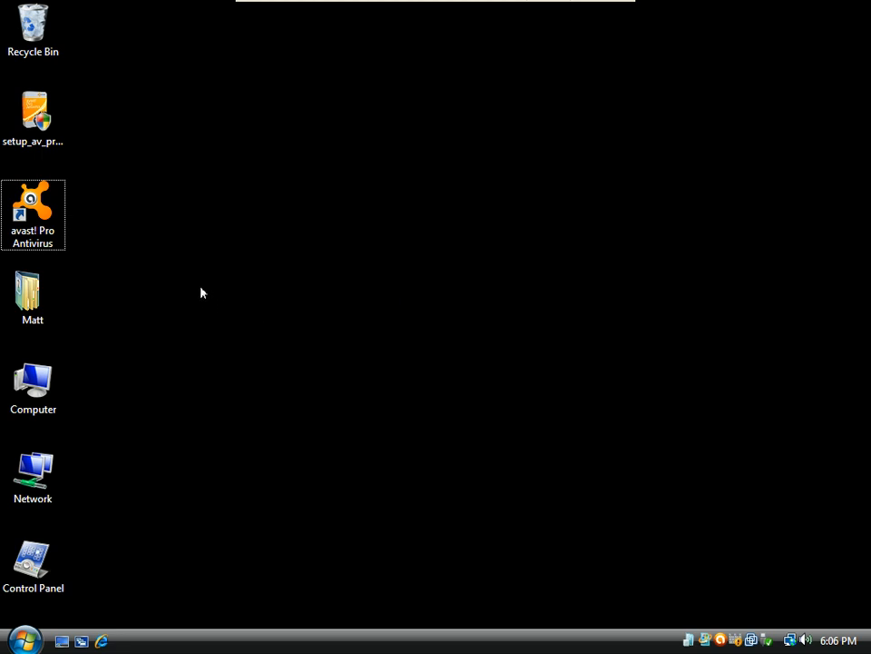
{"action": "left_click", "coordinate": [32, 215]}
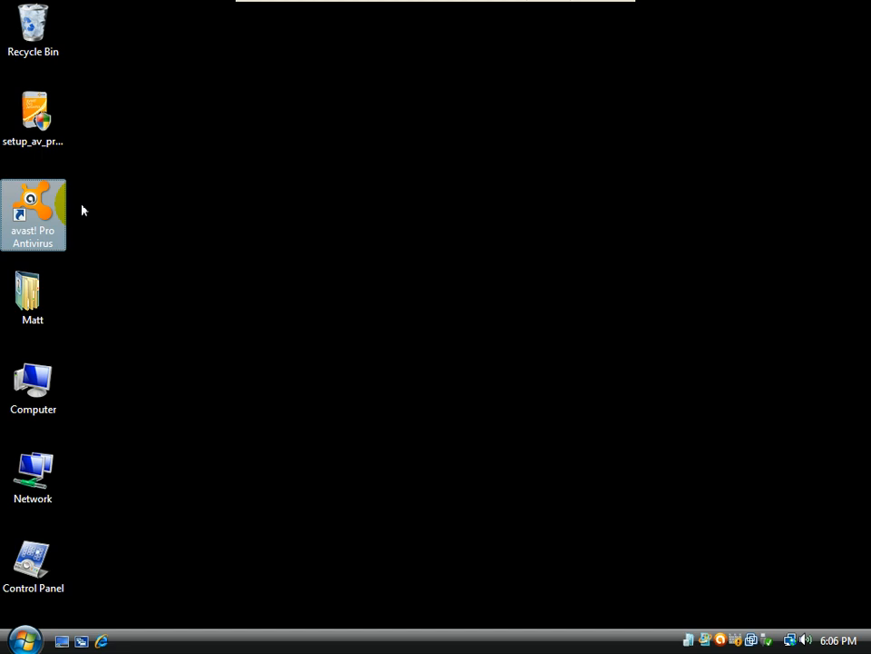
{"action": "mouse_move", "coordinate": [98, 205]}
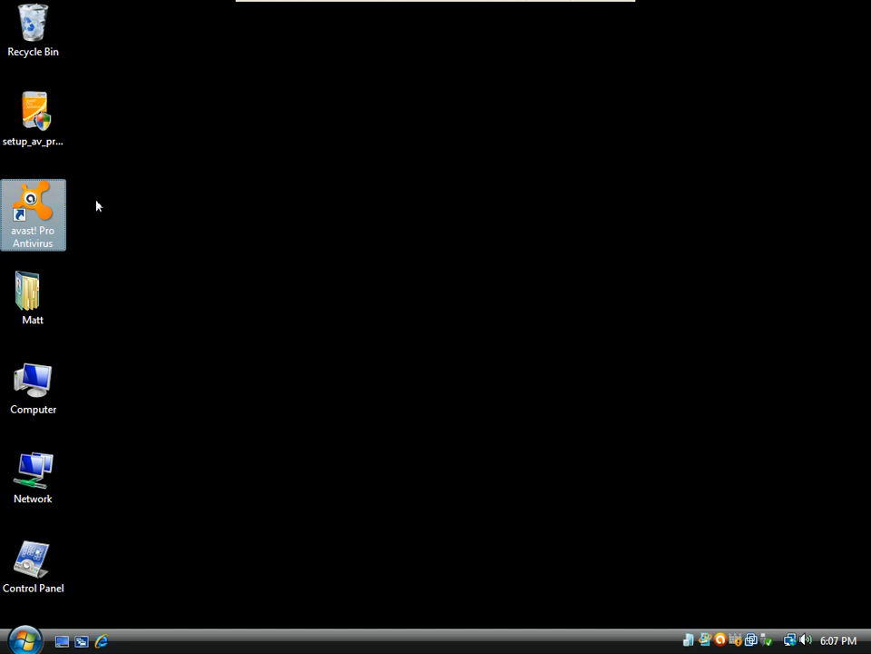
{"action": "mouse_move", "coordinate": [107, 271]}
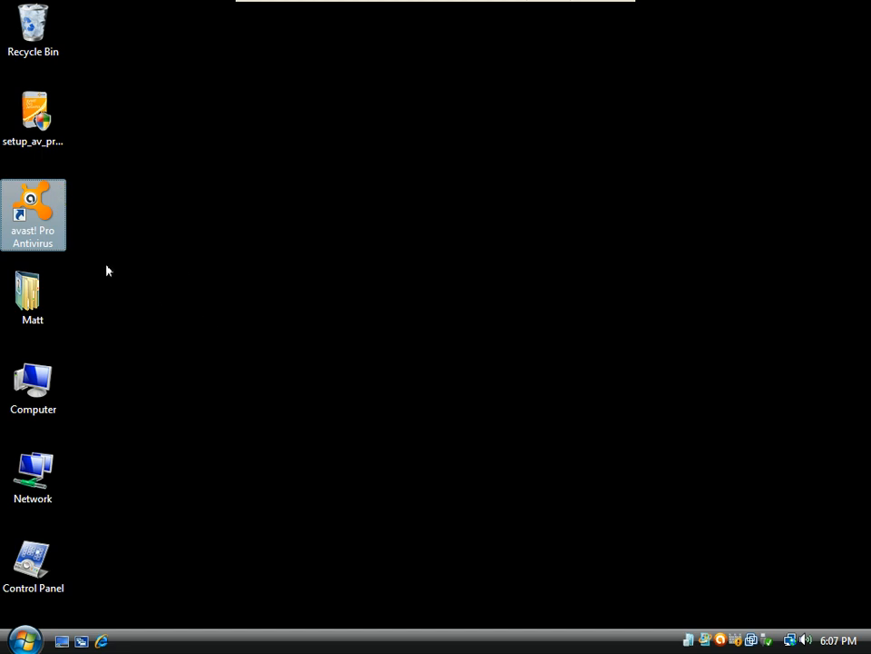
{"action": "mouse_move", "coordinate": [119, 278]}
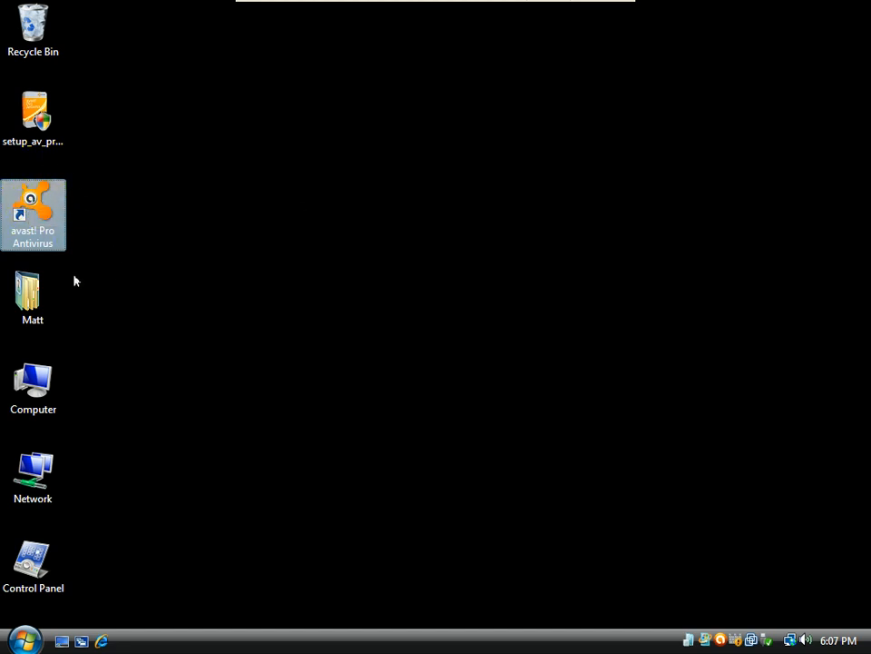
{"action": "mouse_move", "coordinate": [84, 198]}
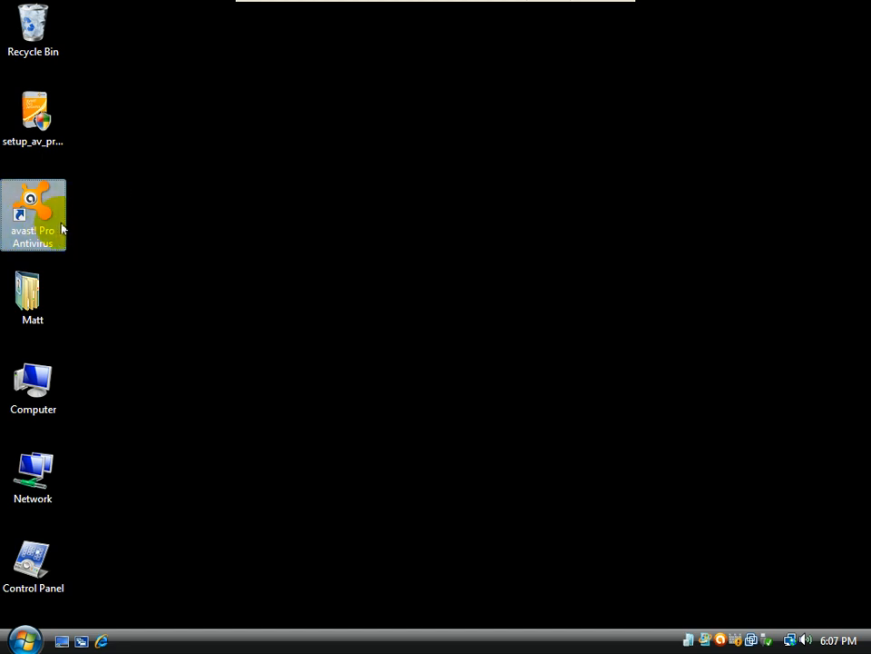
{"action": "mouse_move", "coordinate": [80, 229]}
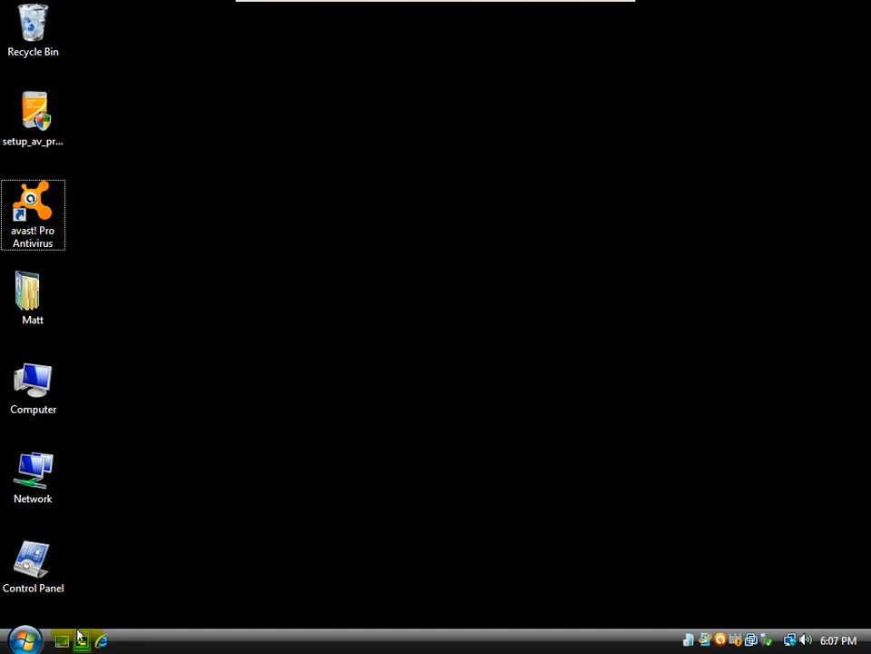
{"action": "right_click", "coordinate": [102, 641]}
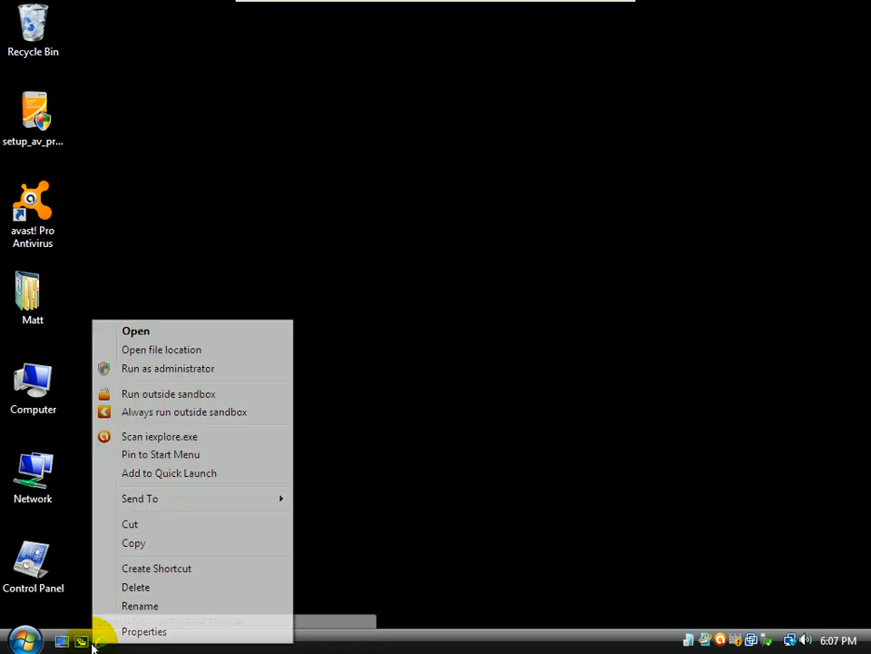
{"action": "mouse_move", "coordinate": [169, 392]}
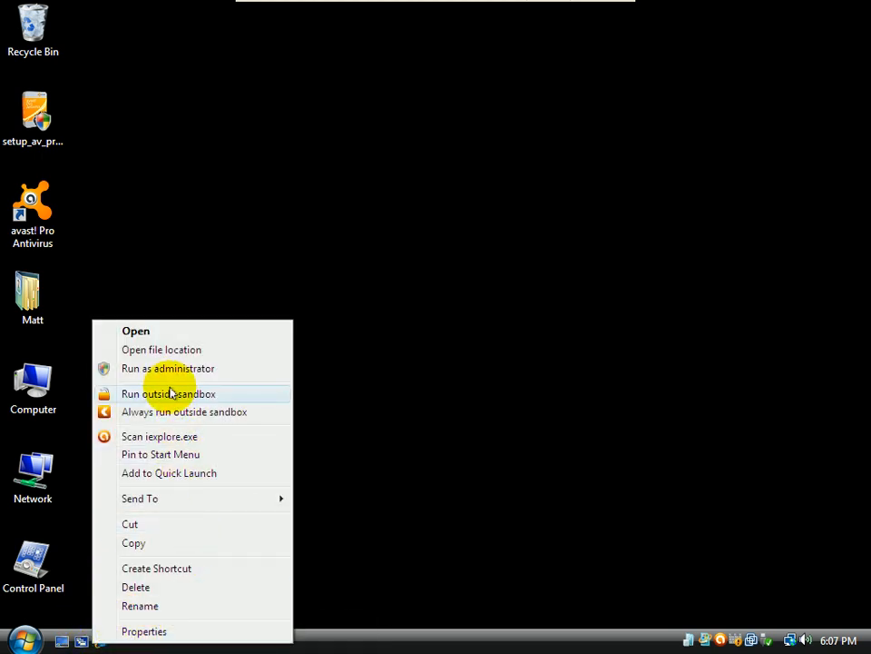
{"action": "mouse_move", "coordinate": [178, 399]}
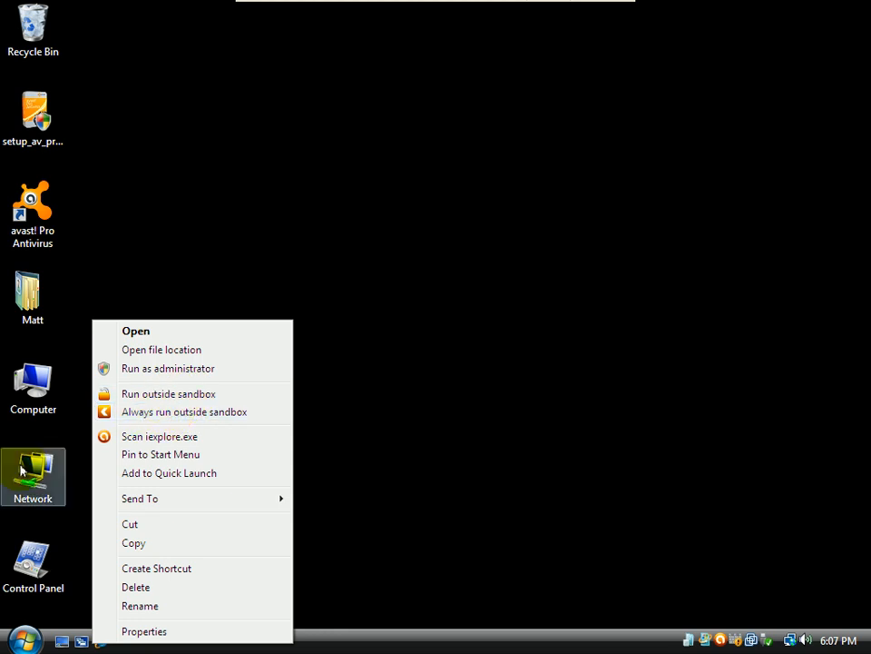
{"action": "left_click", "coordinate": [16, 639]}
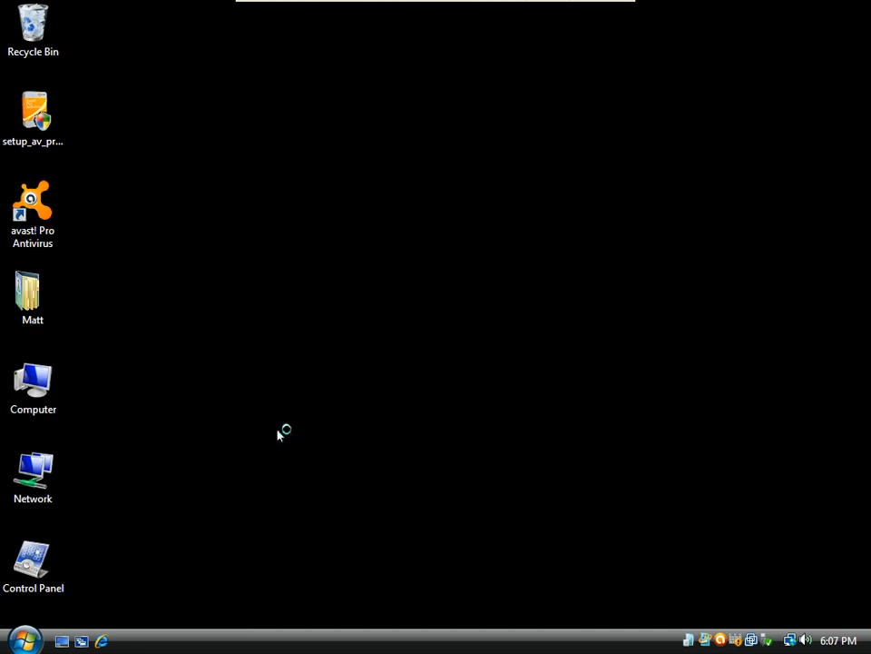
Step: Browse Computer > Local Disk (C:) > Program Files > Internet Explorer and bring up iexplore's context menu
{"action": "double_click", "coordinate": [33, 381]}
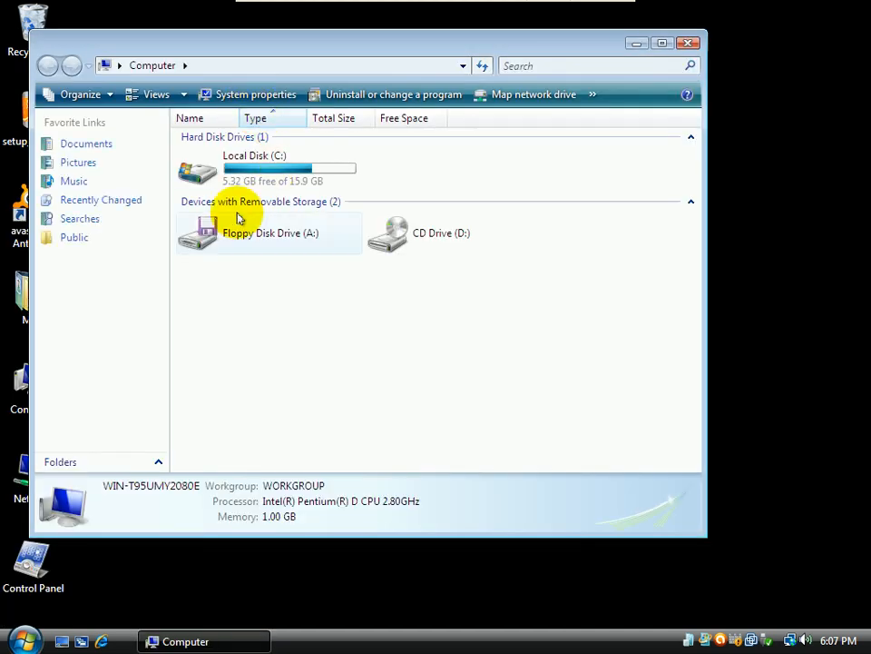
{"action": "double_click", "coordinate": [254, 171]}
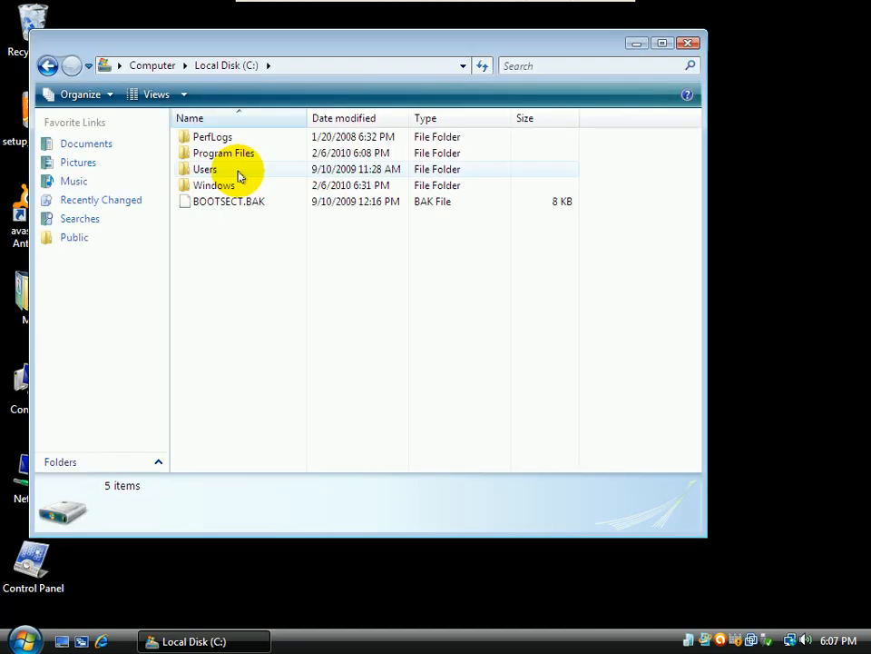
{"action": "double_click", "coordinate": [224, 152]}
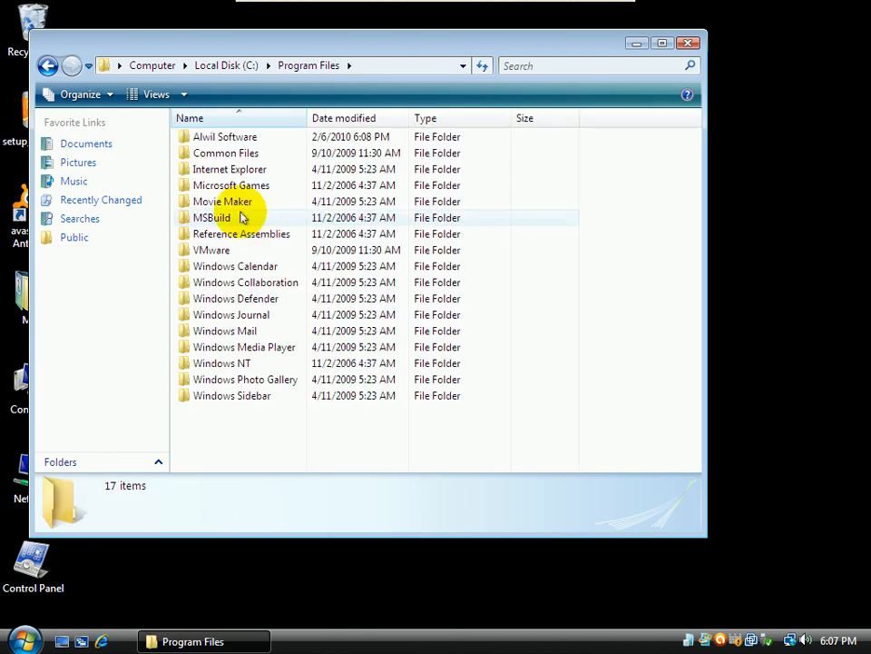
{"action": "mouse_move", "coordinate": [229, 169]}
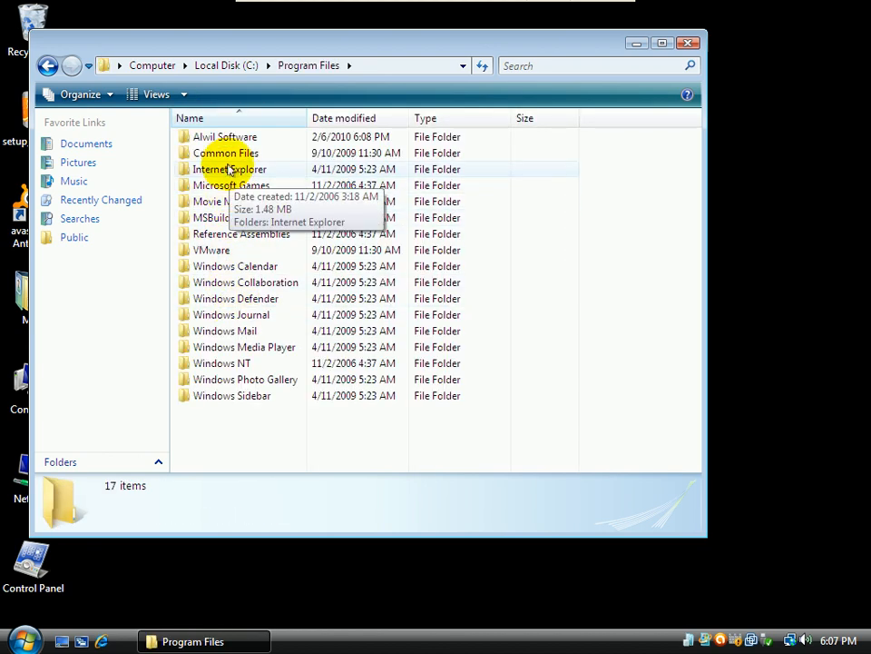
{"action": "double_click", "coordinate": [230, 169]}
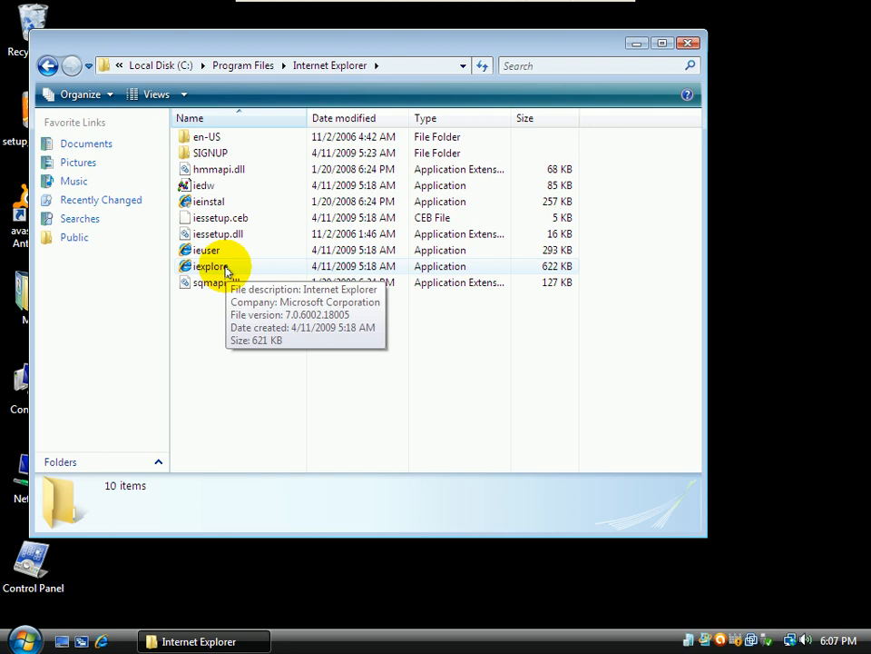
{"action": "right_click", "coordinate": [211, 265]}
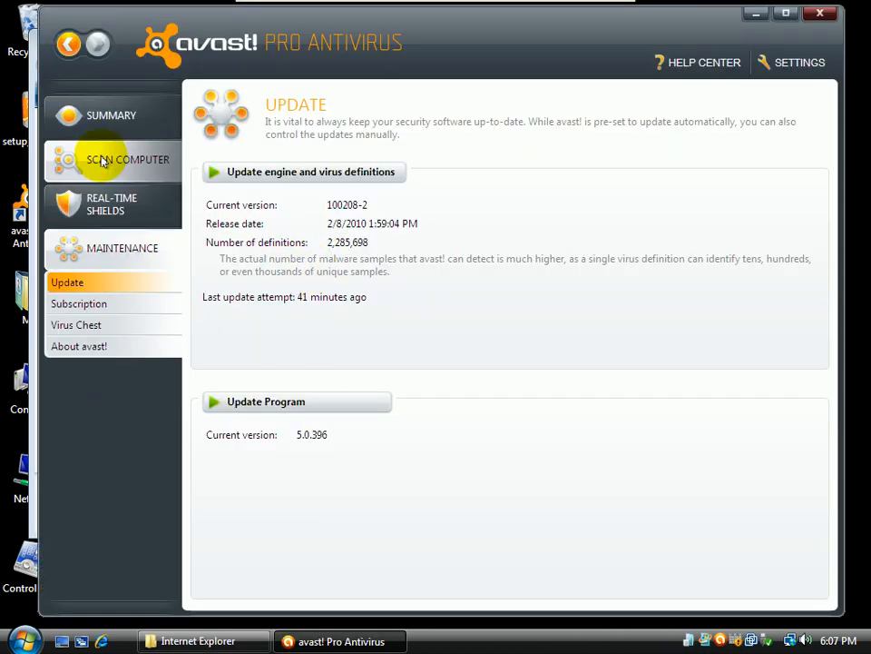
{"action": "mouse_move", "coordinate": [111, 204]}
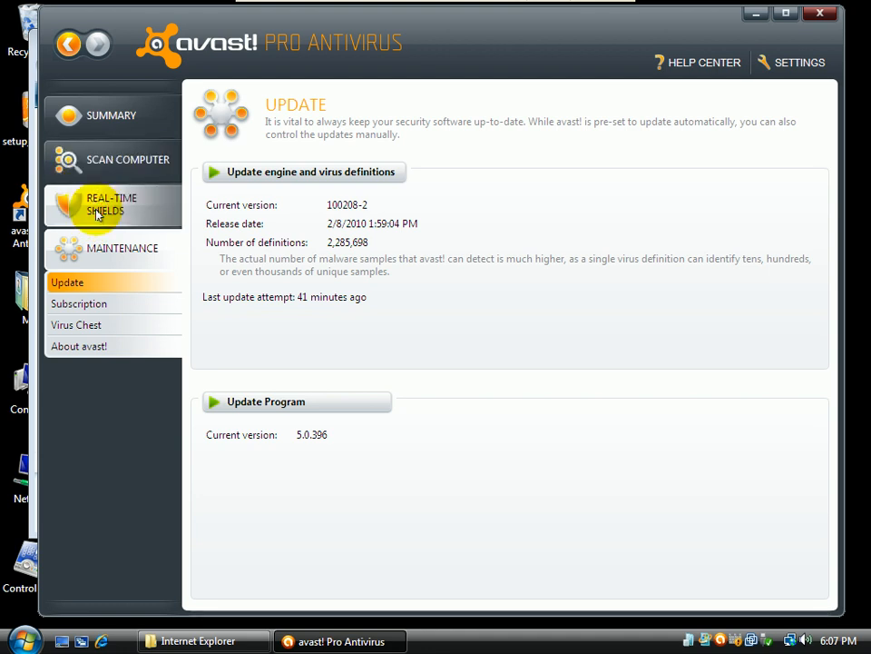
Step: Show the Process Virtualization page under Real-Time Shields, listing ieuser.exe running virtualized
{"action": "left_click", "coordinate": [99, 406]}
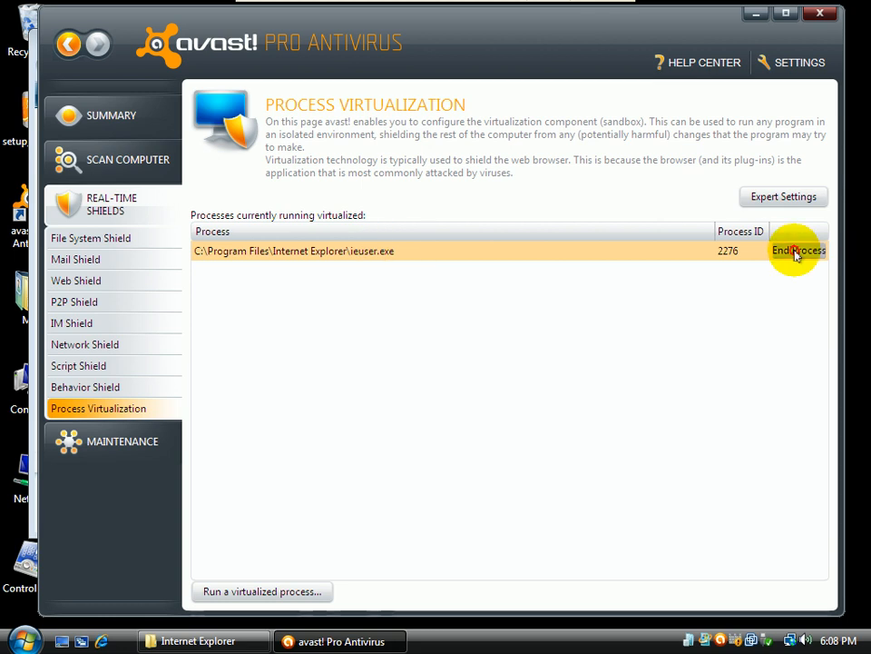
Step: End the old virtualized process, relaunch iexplore sandboxed, and dismiss the cannot-find address error
{"action": "left_click", "coordinate": [799, 251]}
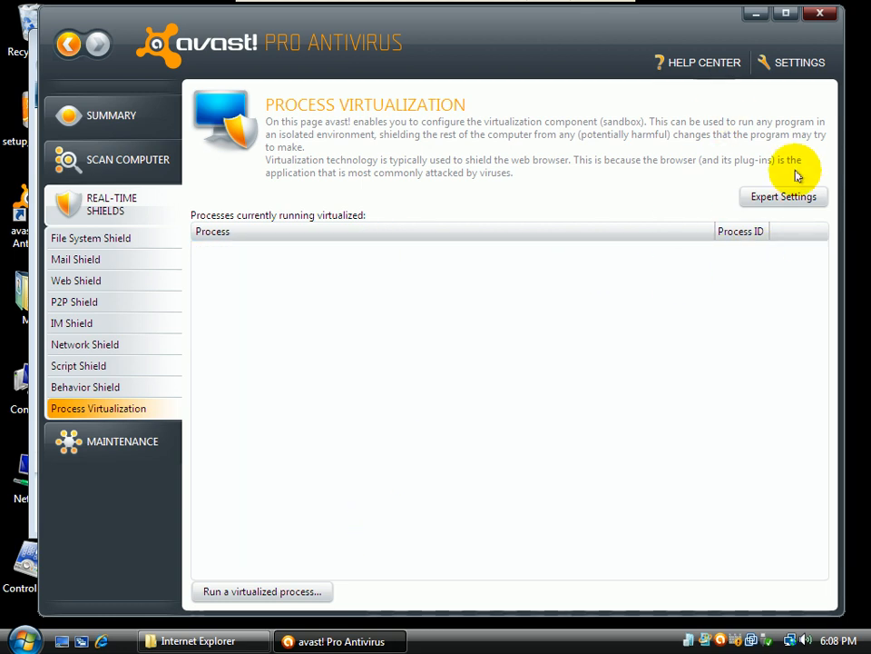
{"action": "left_click", "coordinate": [262, 592]}
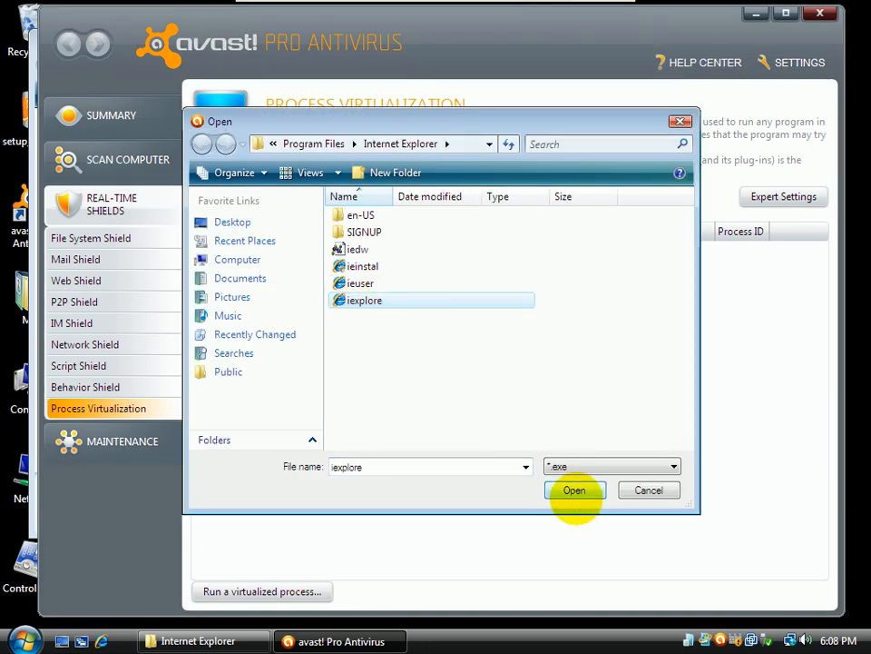
{"action": "left_click", "coordinate": [574, 490]}
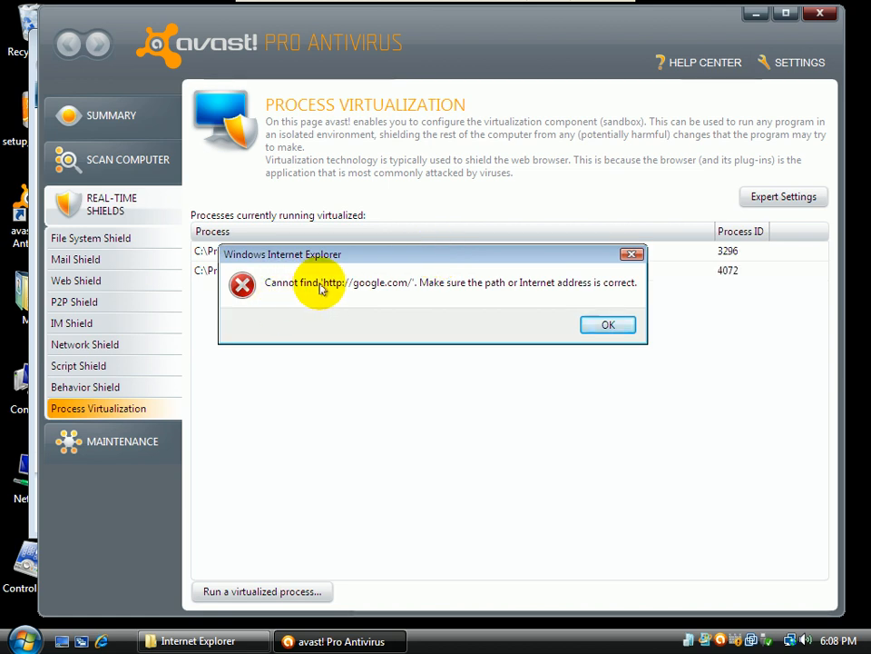
{"action": "mouse_move", "coordinate": [531, 299]}
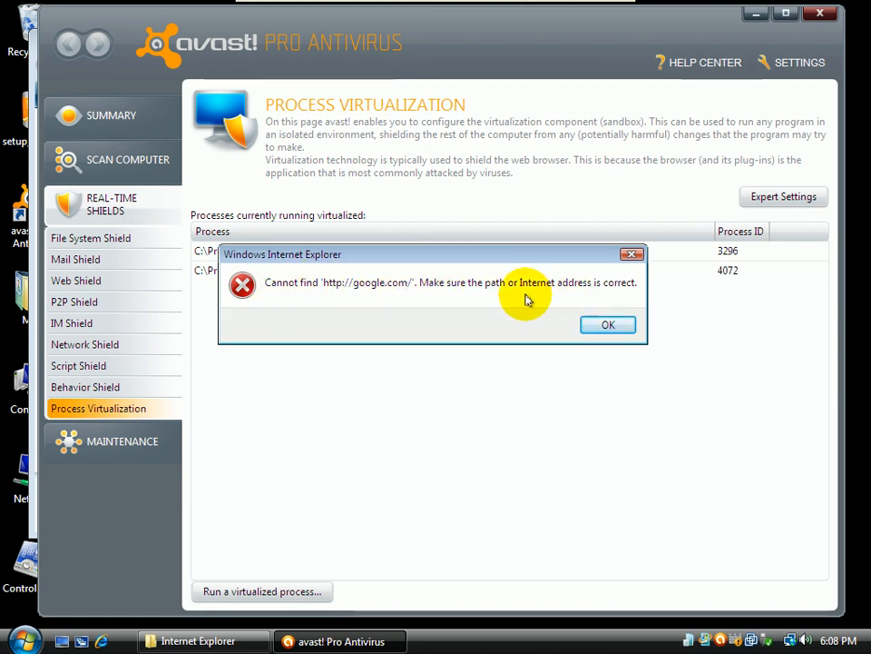
{"action": "left_click", "coordinate": [608, 325]}
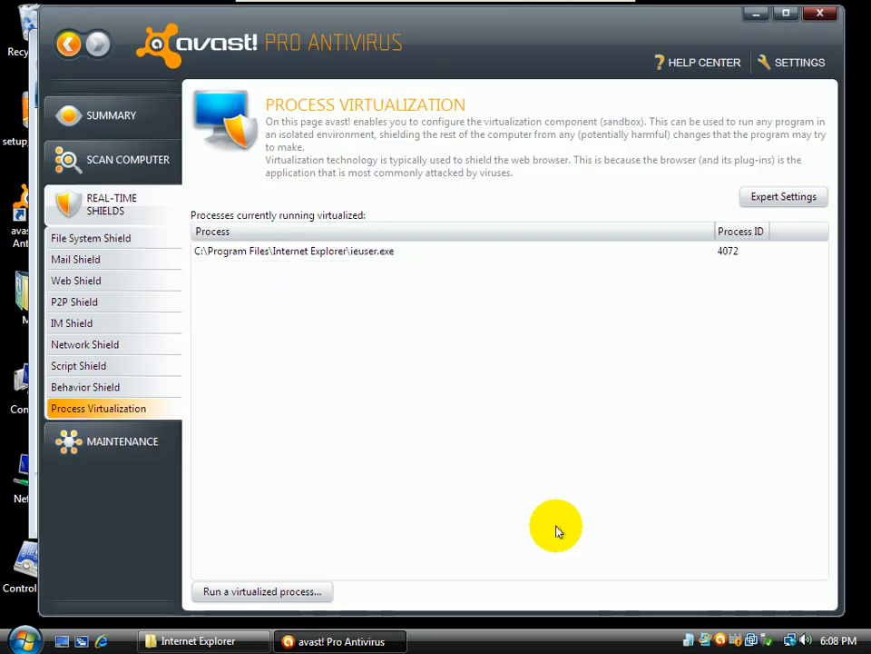
{"action": "mouse_move", "coordinate": [662, 227]}
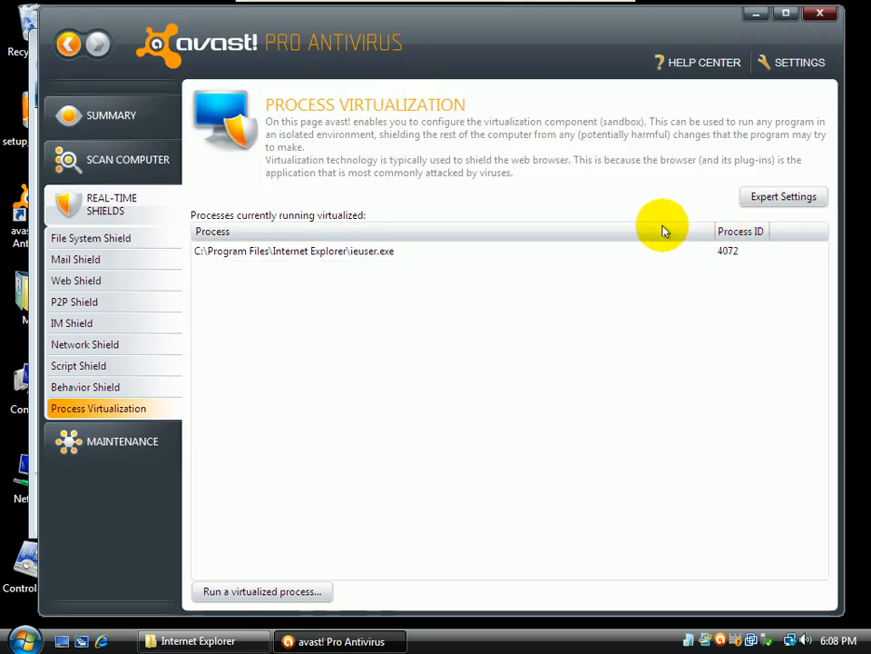
{"action": "mouse_move", "coordinate": [363, 263]}
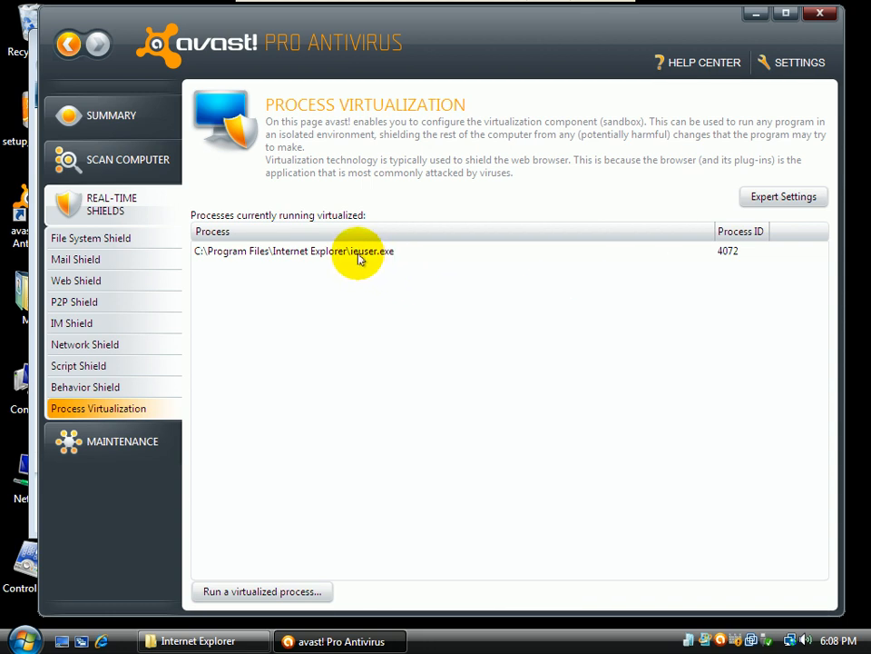
{"action": "mouse_move", "coordinate": [383, 265]}
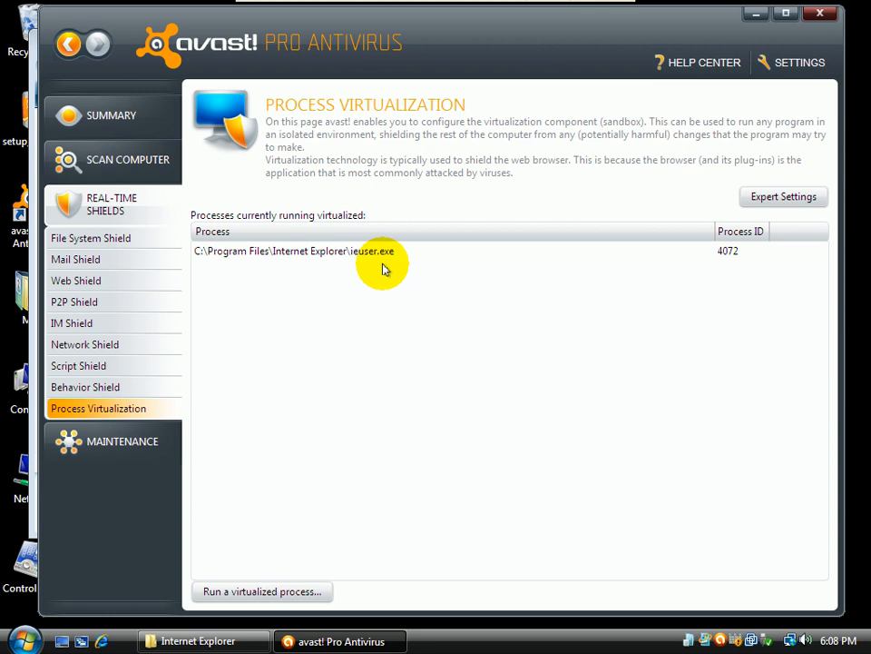
{"action": "mouse_move", "coordinate": [363, 254]}
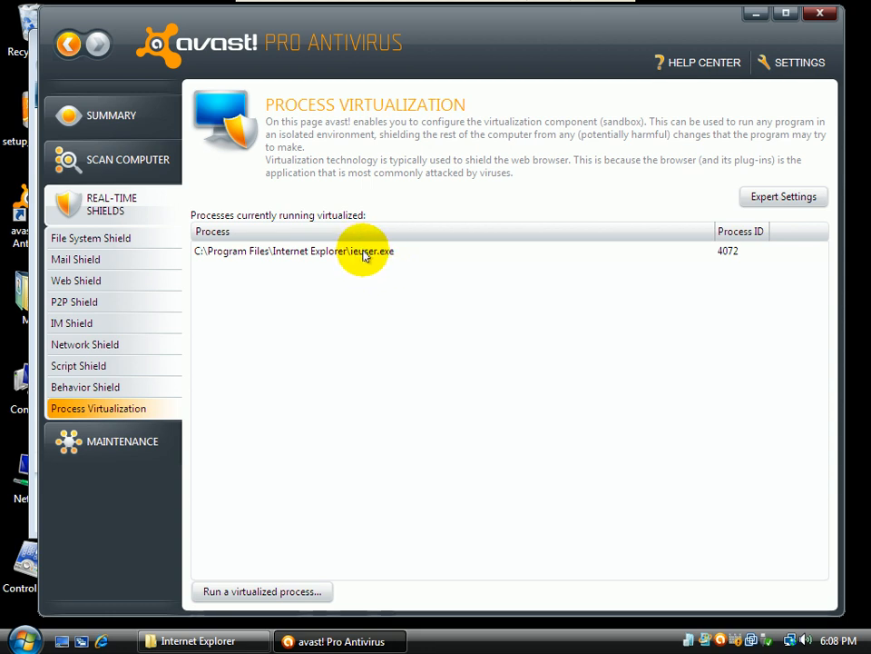
{"action": "mouse_move", "coordinate": [178, 207]}
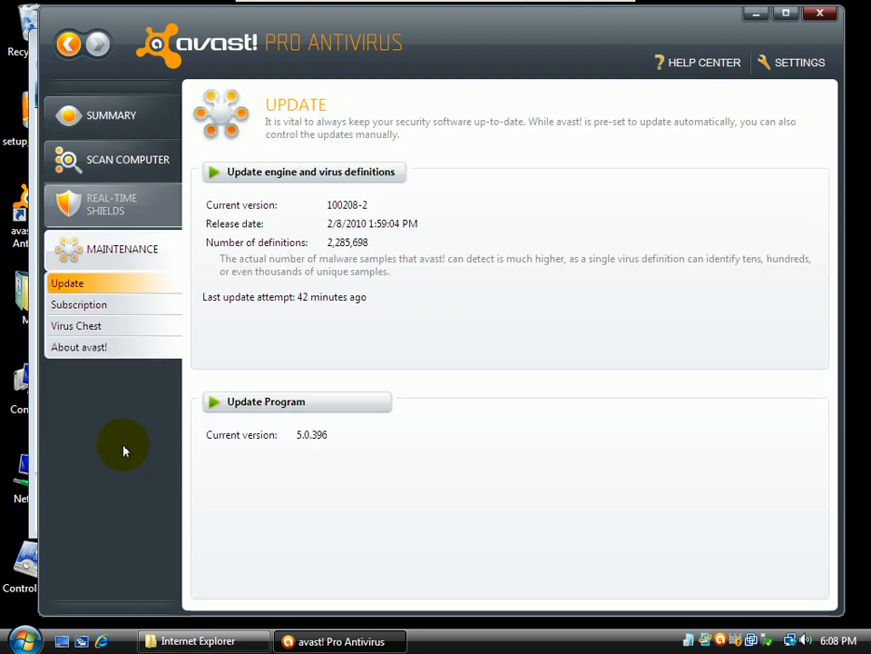
{"action": "mouse_move", "coordinate": [217, 441]}
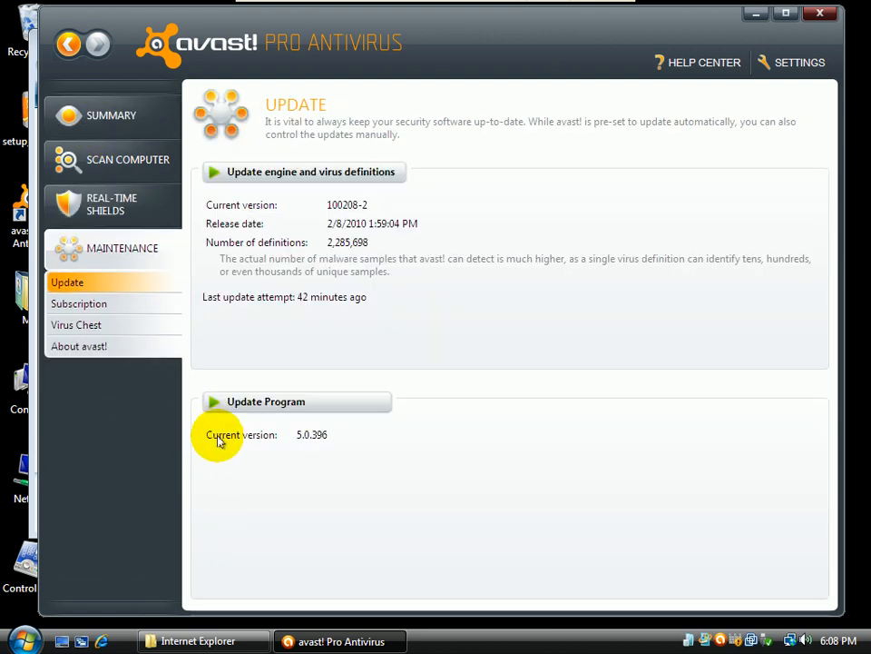
{"action": "mouse_move", "coordinate": [283, 470]}
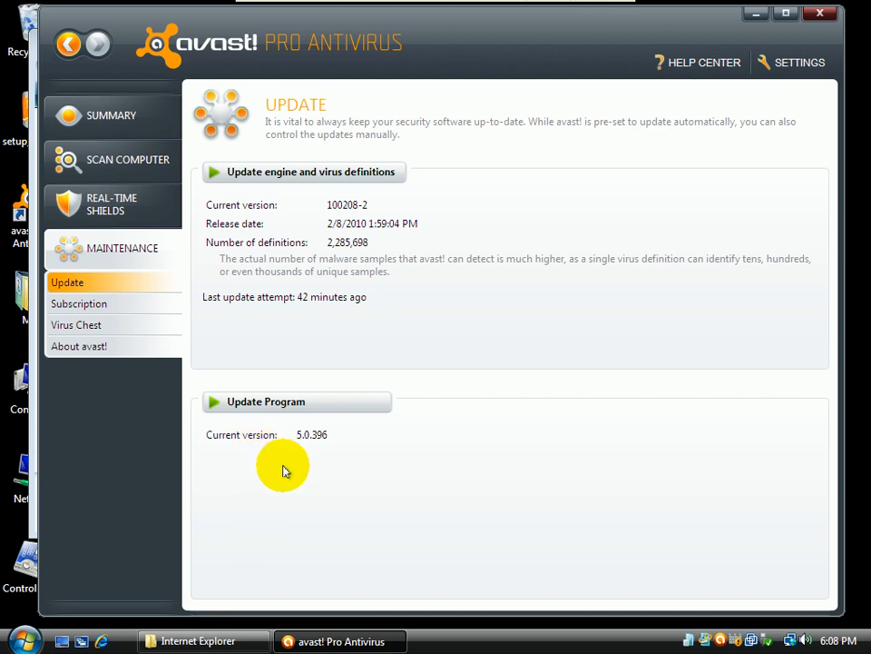
{"action": "mouse_move", "coordinate": [342, 445]}
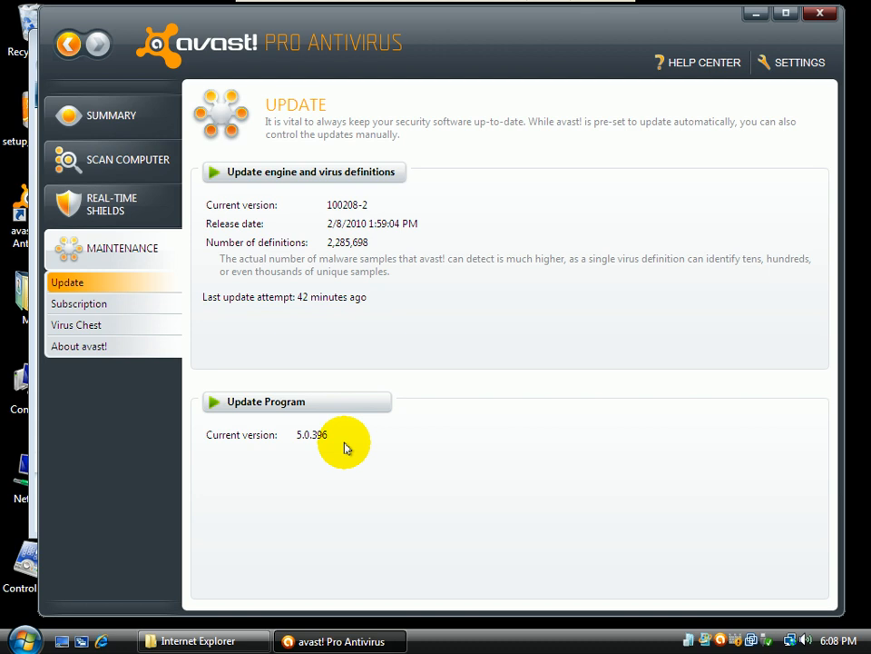
{"action": "mouse_move", "coordinate": [343, 454]}
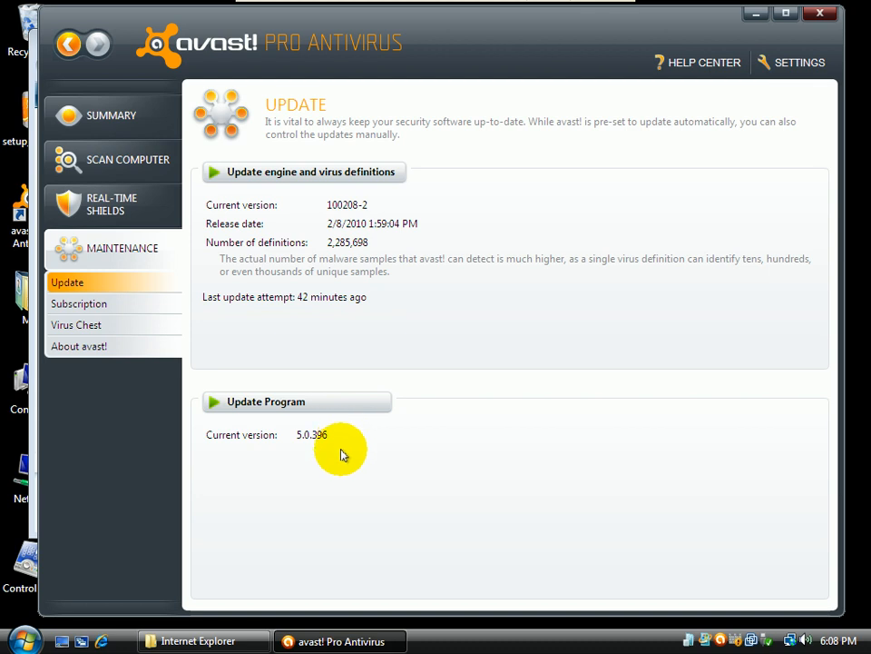
{"action": "mouse_move", "coordinate": [343, 498]}
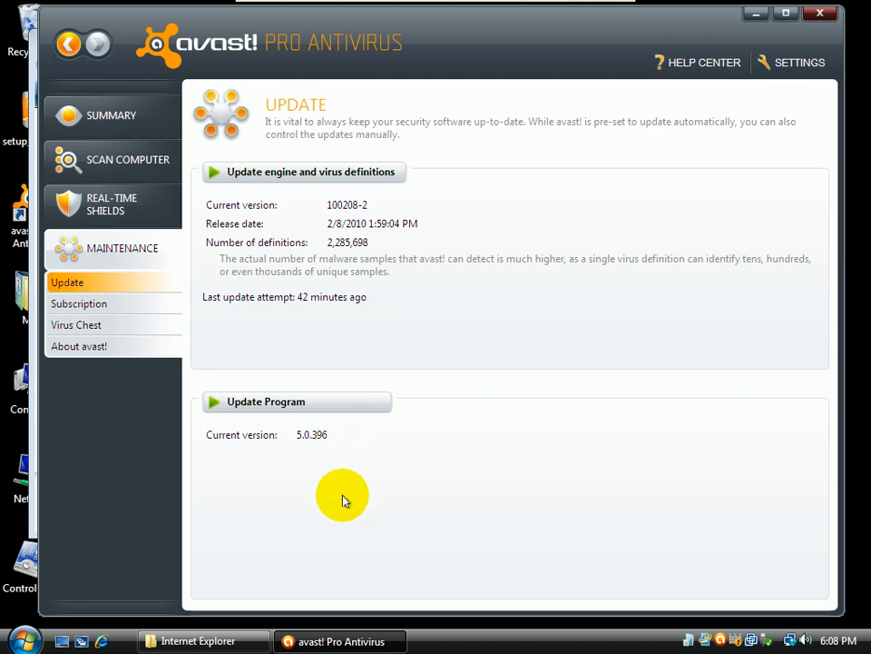
{"action": "mouse_move", "coordinate": [363, 455]}
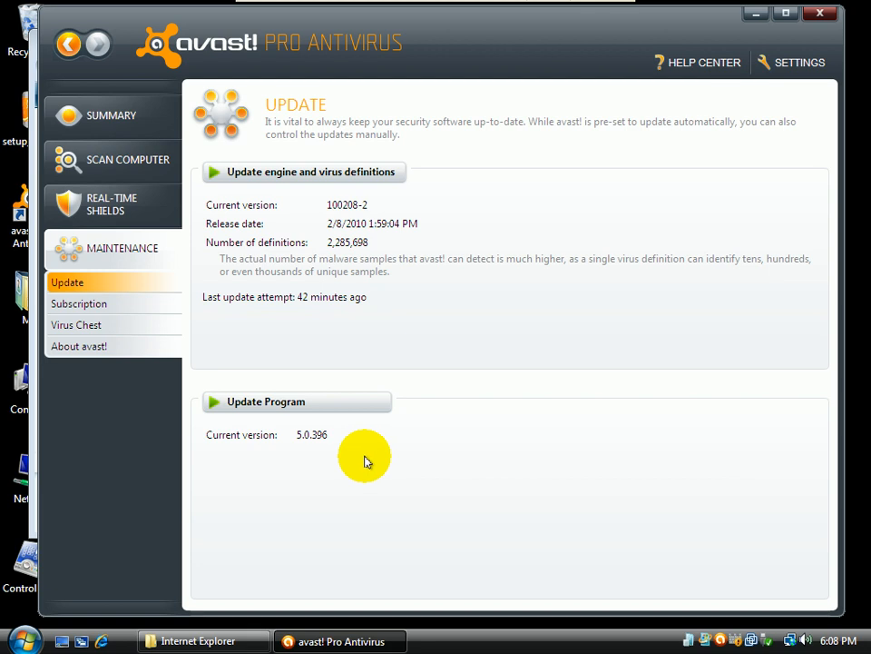
{"action": "mouse_move", "coordinate": [365, 450]}
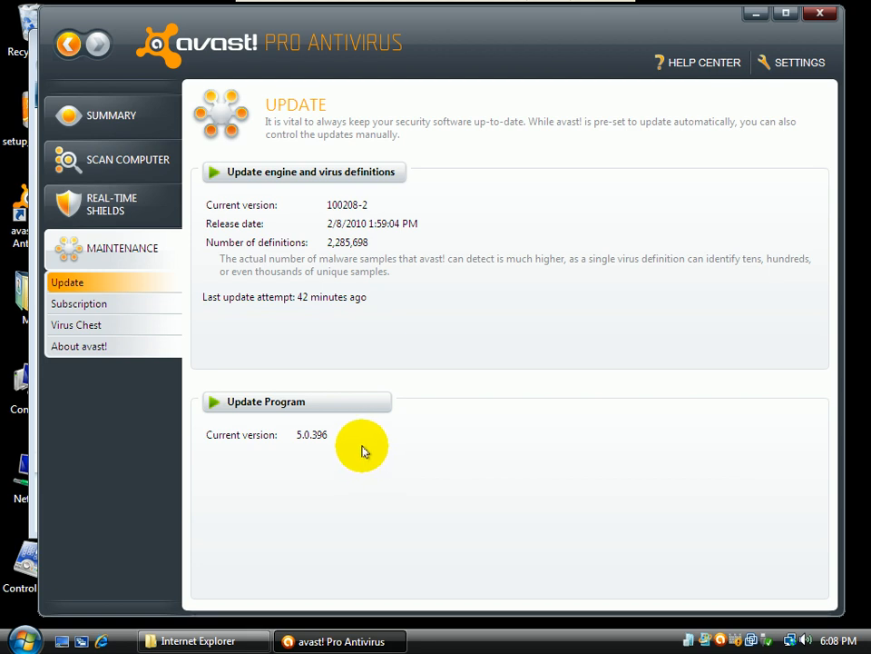
{"action": "mouse_move", "coordinate": [313, 439]}
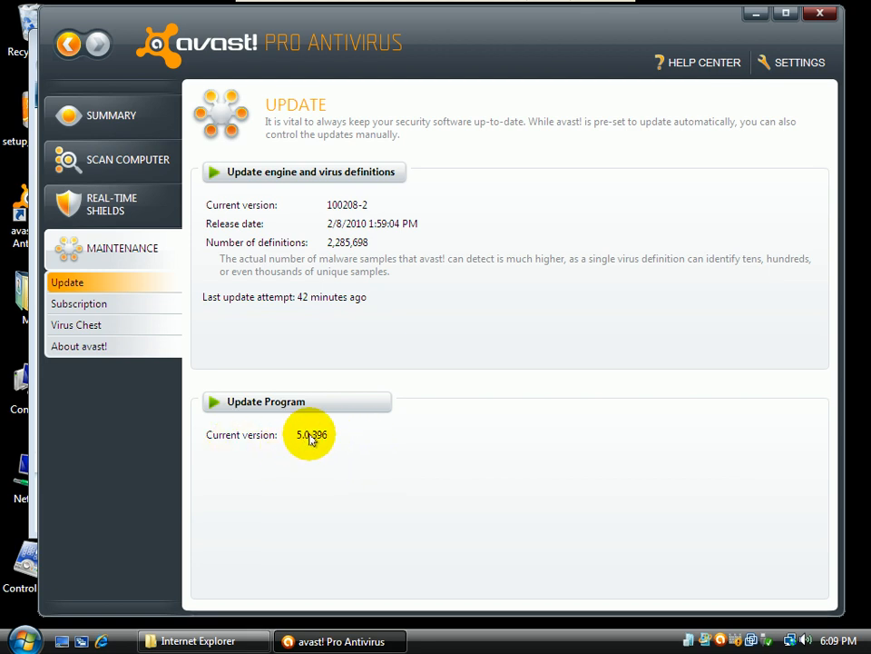